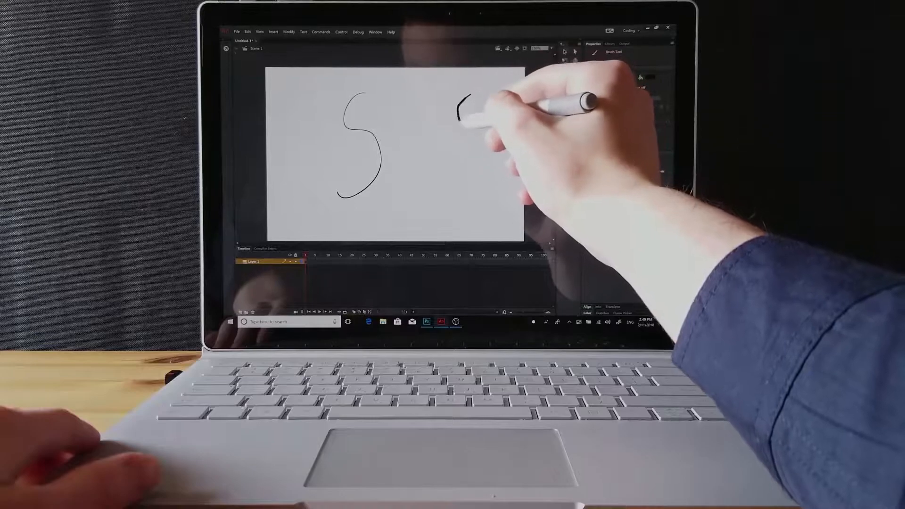
- Draw two side-by-side S-shaped test curves with the brush on the stage
drag(468, 98, 409, 185)
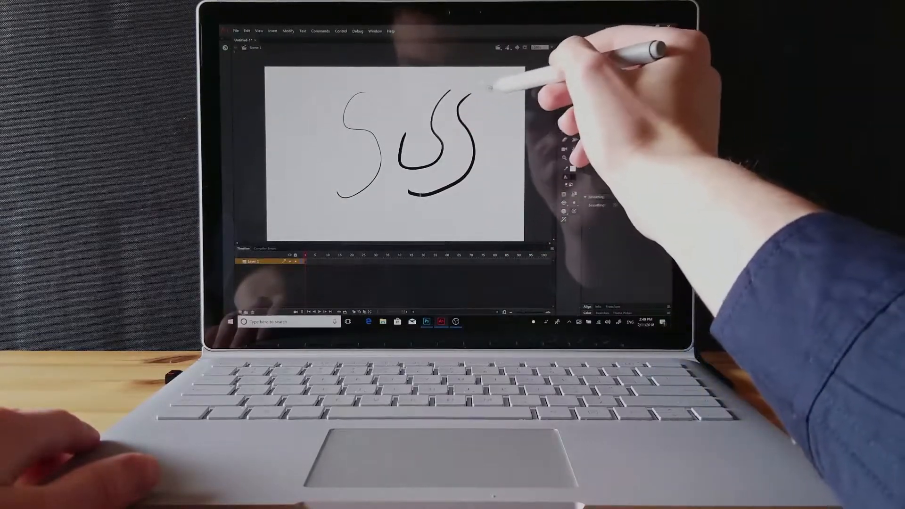
drag(479, 87, 467, 208)
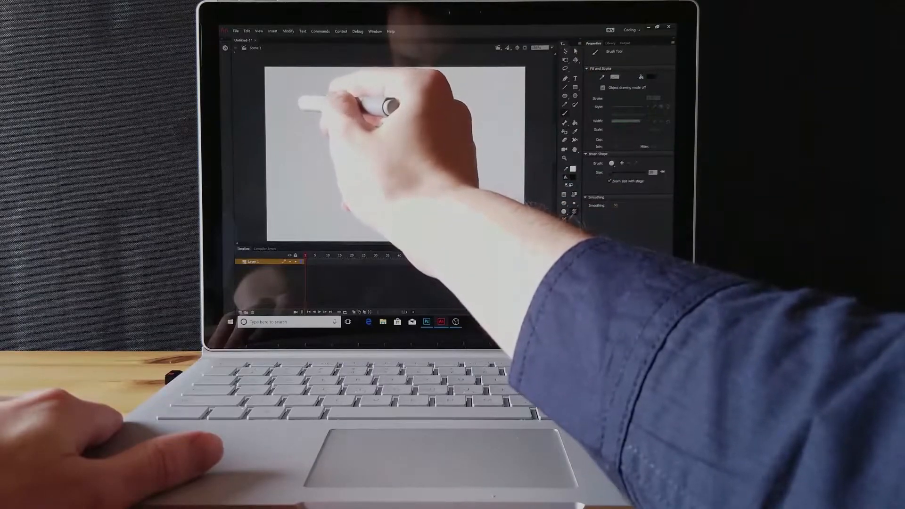
- Draw two long horizontal brush test strokes, one below the other, across the stage
drag(317, 107, 433, 107)
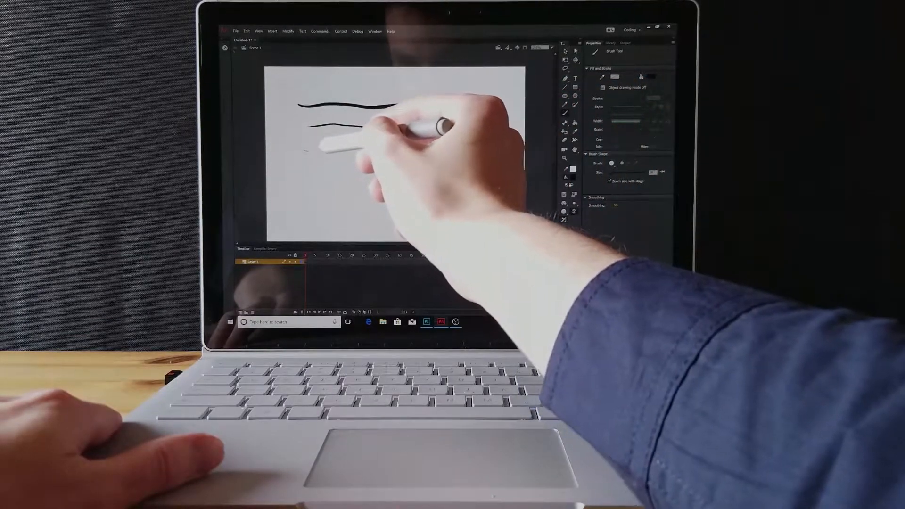
drag(306, 155, 456, 153)
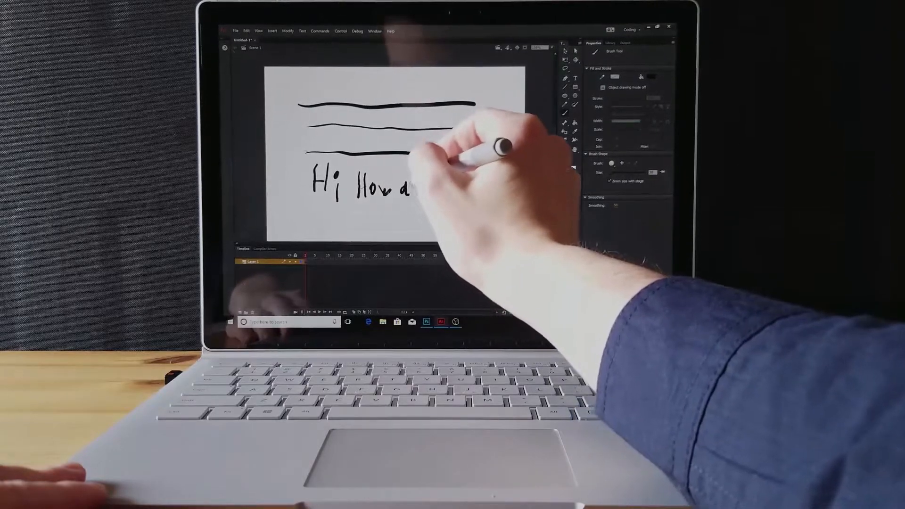
- Handwrite 'are you' after 'Hi How', then rewrite the word 'How'
drag(416, 184, 456, 184)
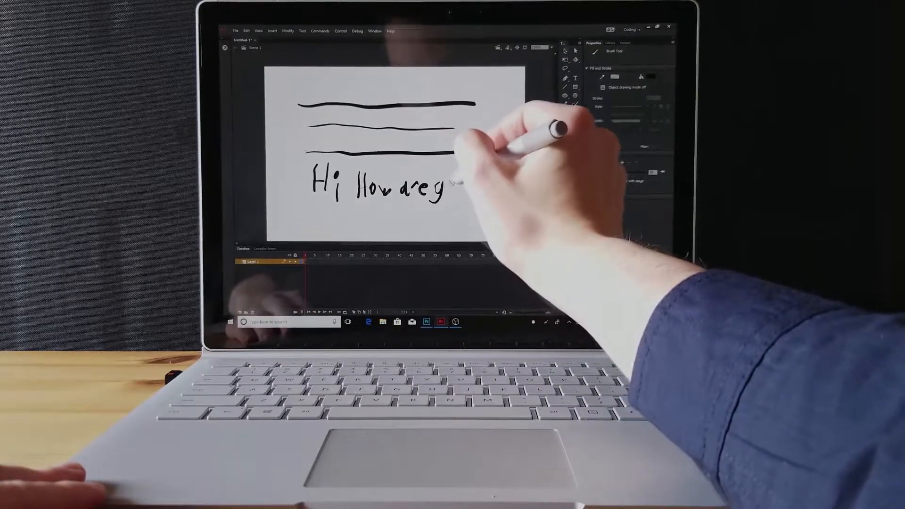
drag(439, 185, 471, 185)
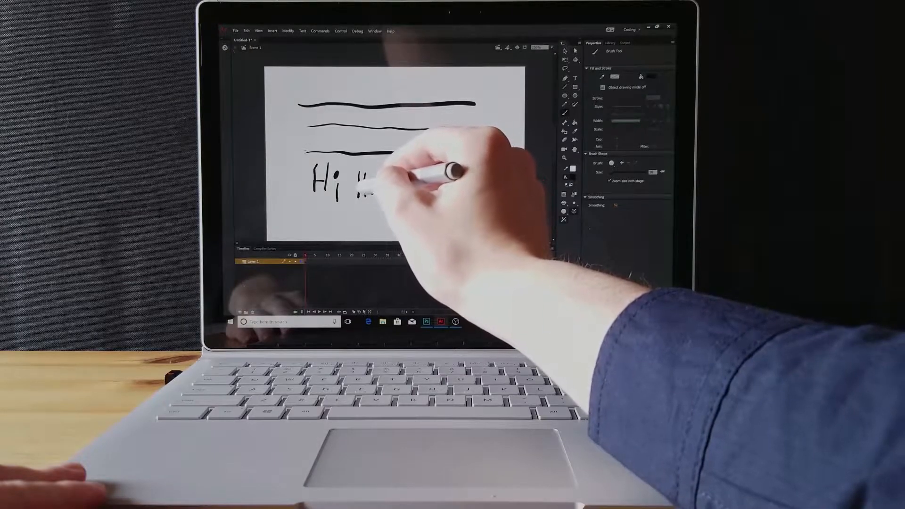
drag(358, 185, 474, 188)
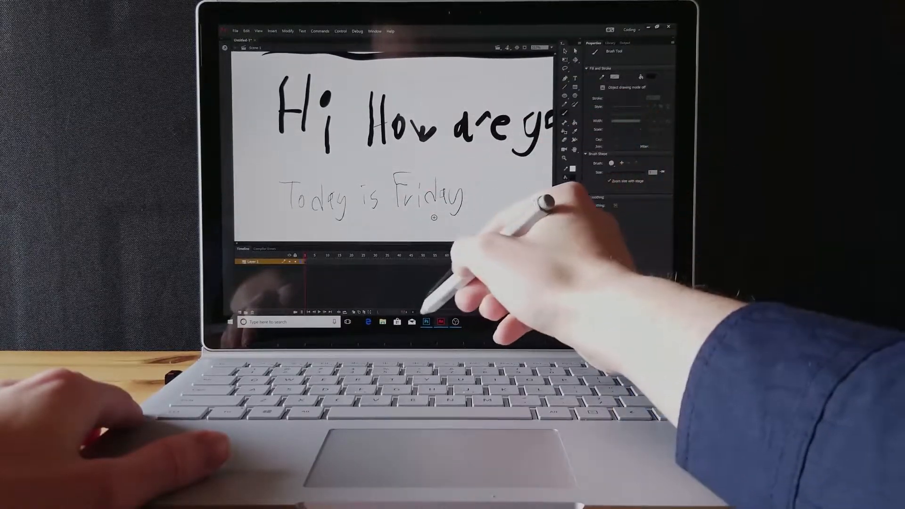
- In Photoshop, write a blue 'Hi' and add two short strokes beneath it
click(426, 323)
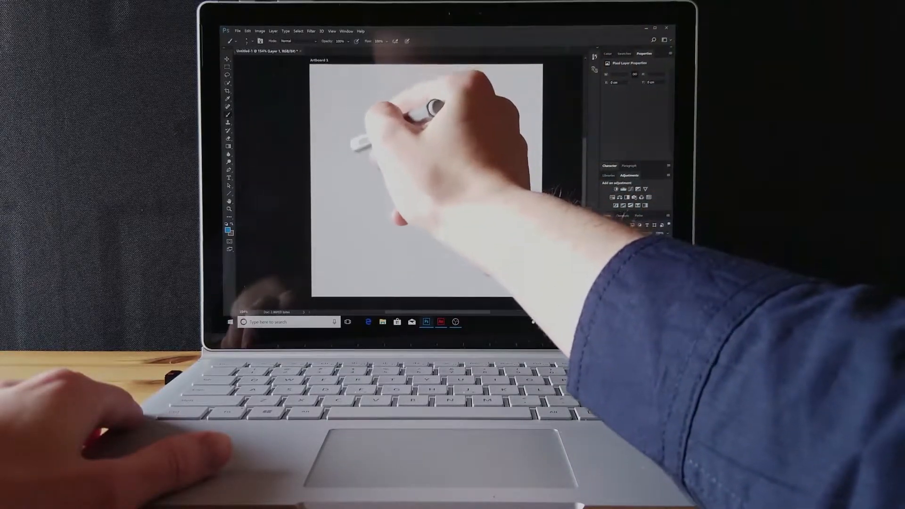
drag(358, 110, 372, 147)
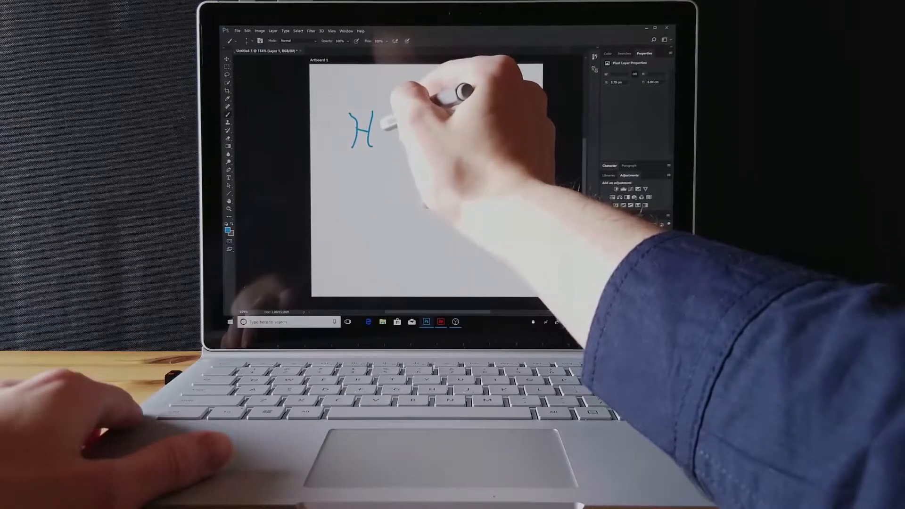
drag(384, 115, 384, 145)
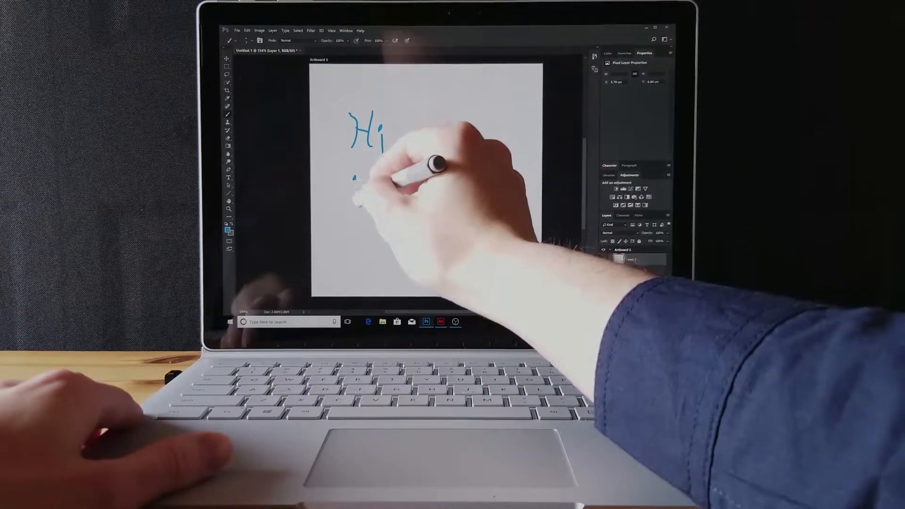
drag(358, 173, 370, 203)
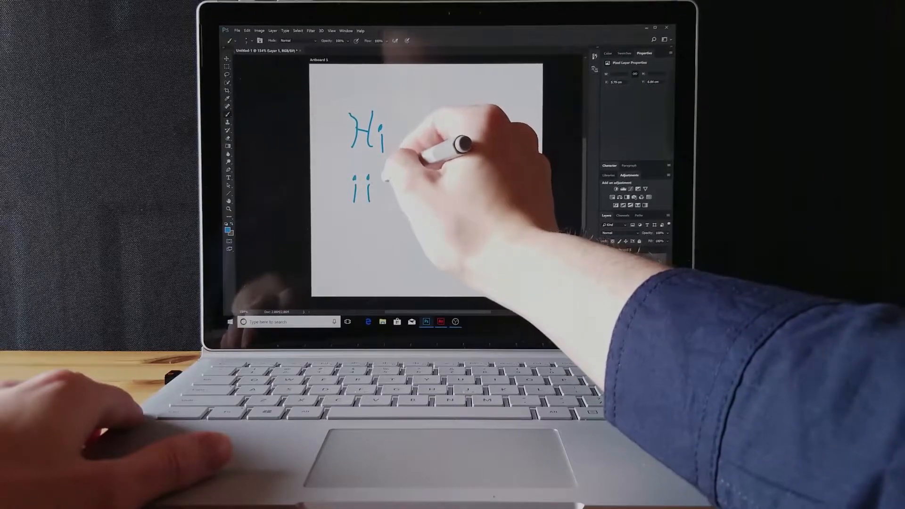
drag(381, 187, 405, 188)
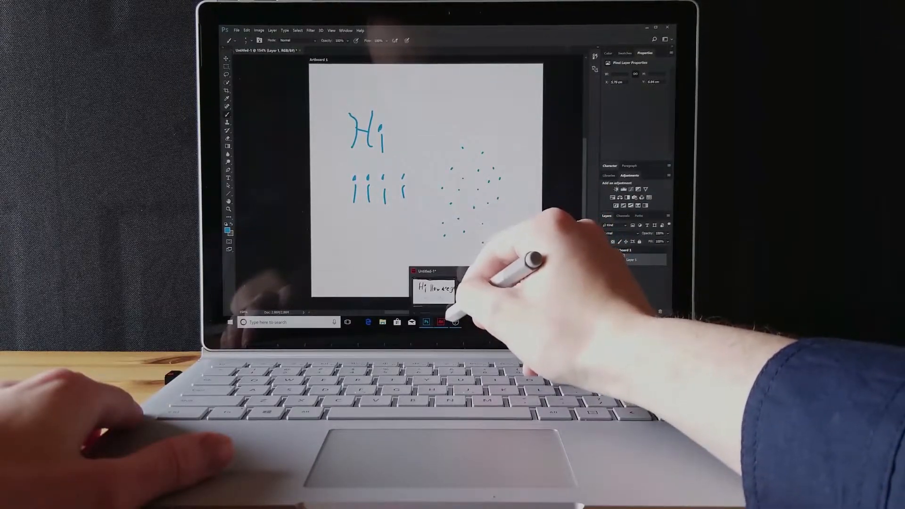
- Switch to the Animate drawing, then return to the Photoshop canvas
click(440, 322)
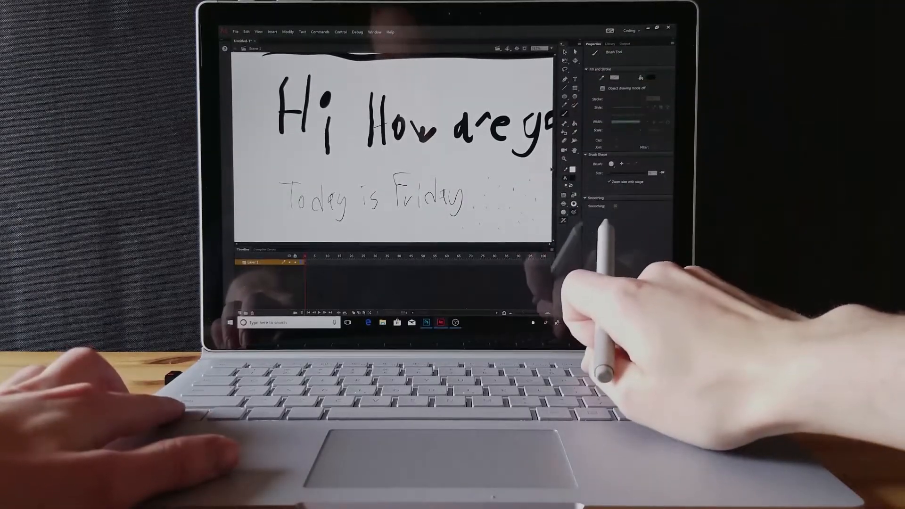
click(426, 322)
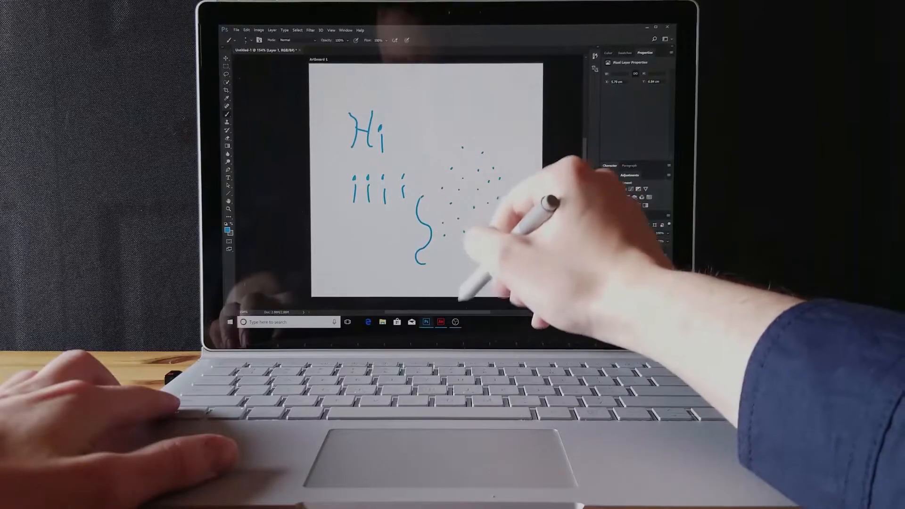